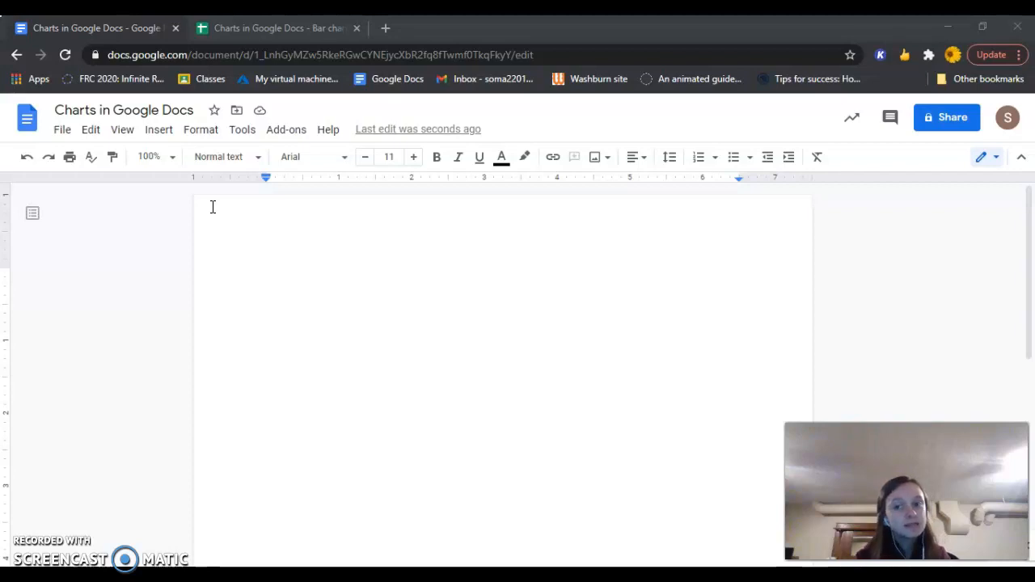
pyautogui.moveTo(259, 266)
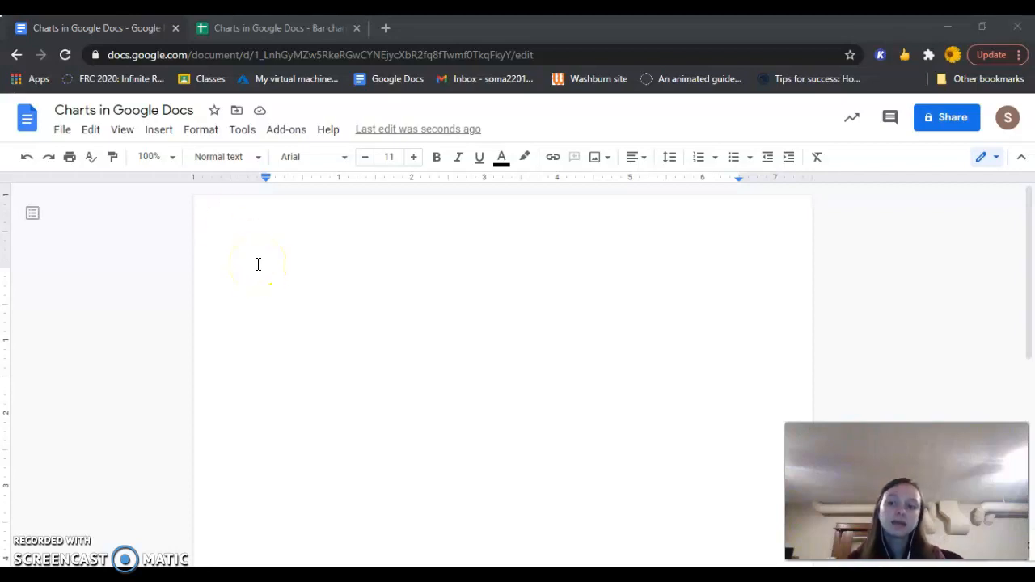
pyautogui.moveTo(158, 130)
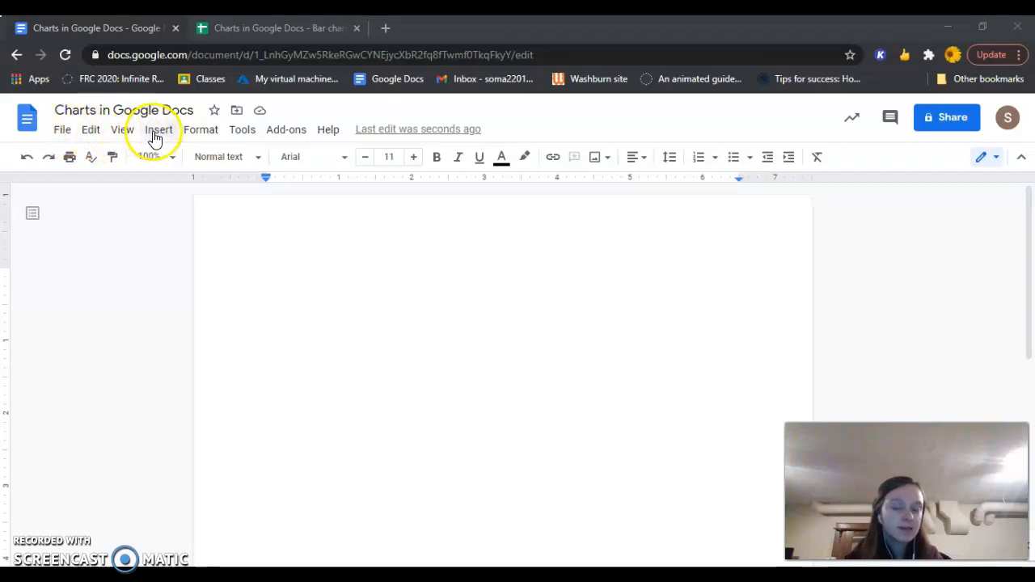
# Insert an empty table with four columns and three rows
pyautogui.click(158, 129)
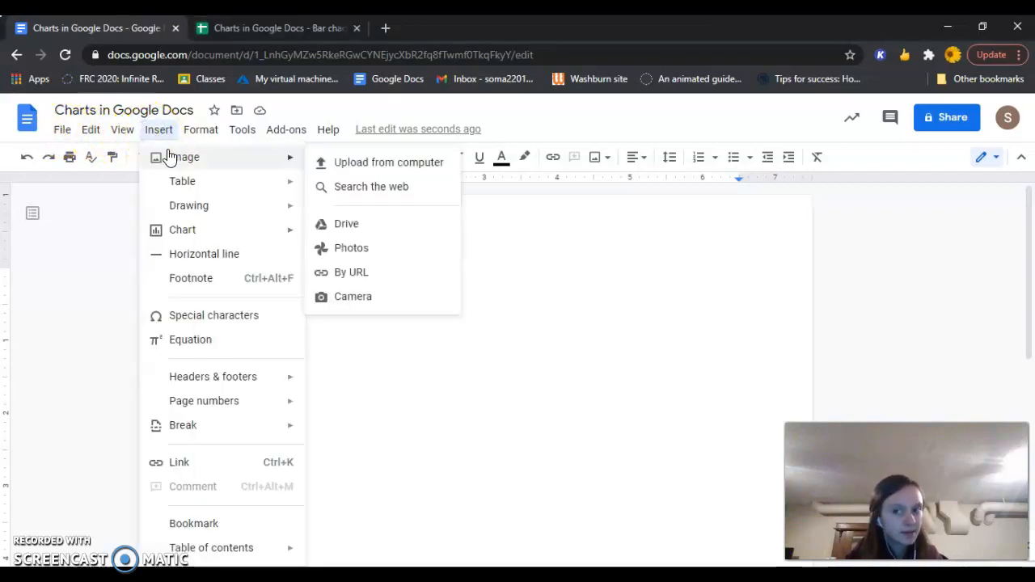
pyautogui.moveTo(181, 181)
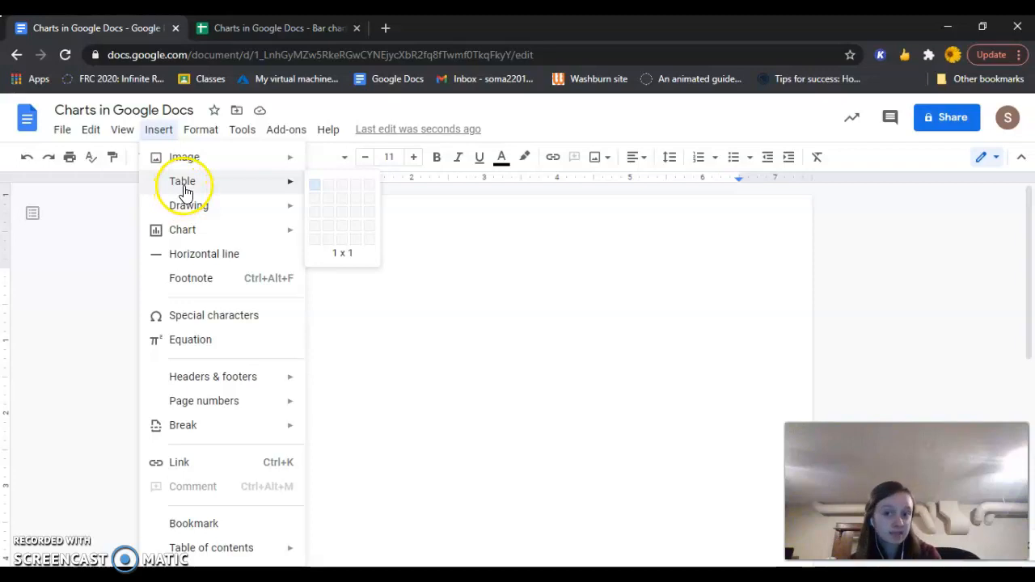
pyautogui.moveTo(340, 186)
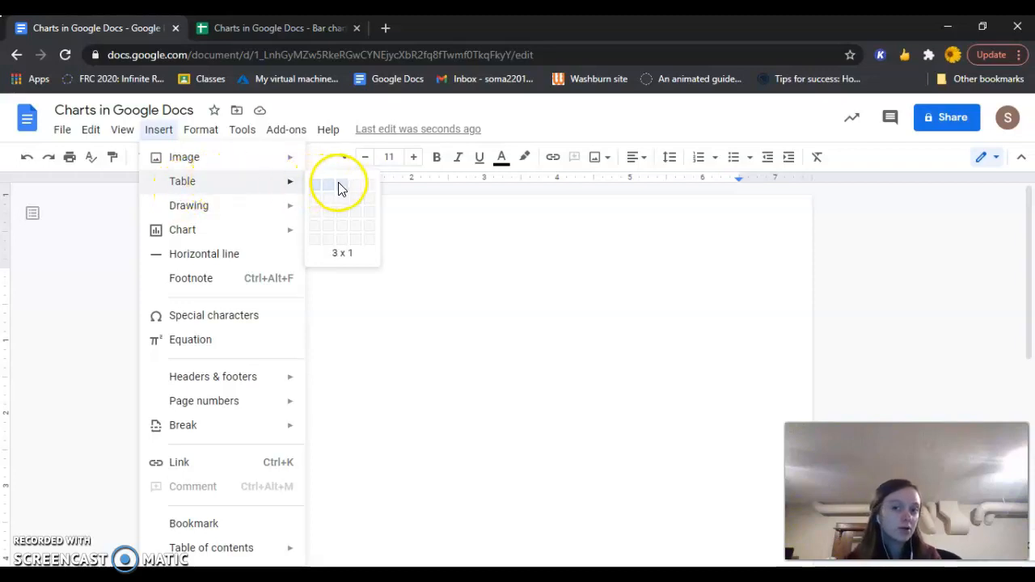
pyautogui.moveTo(356, 210)
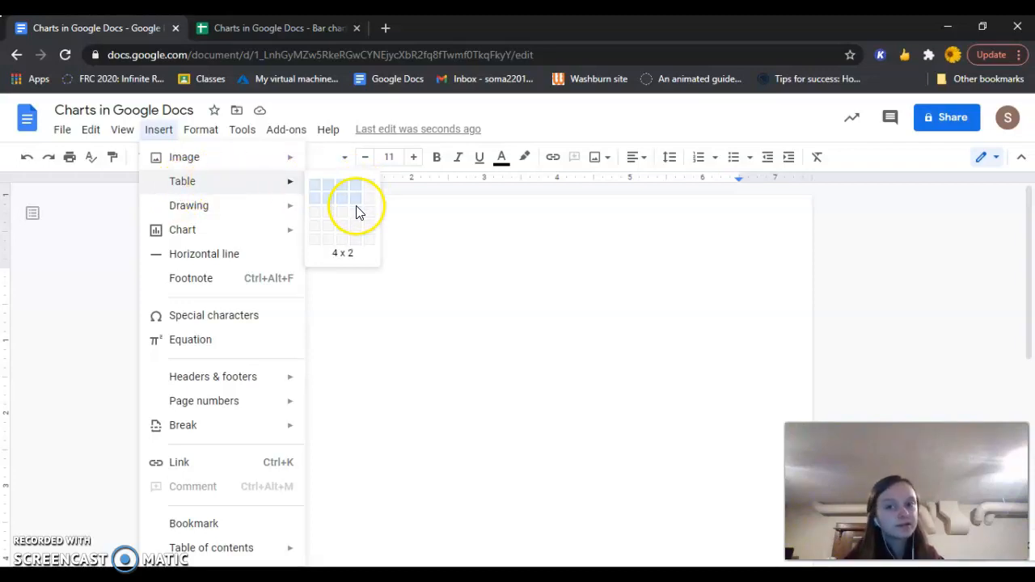
pyautogui.moveTo(353, 217)
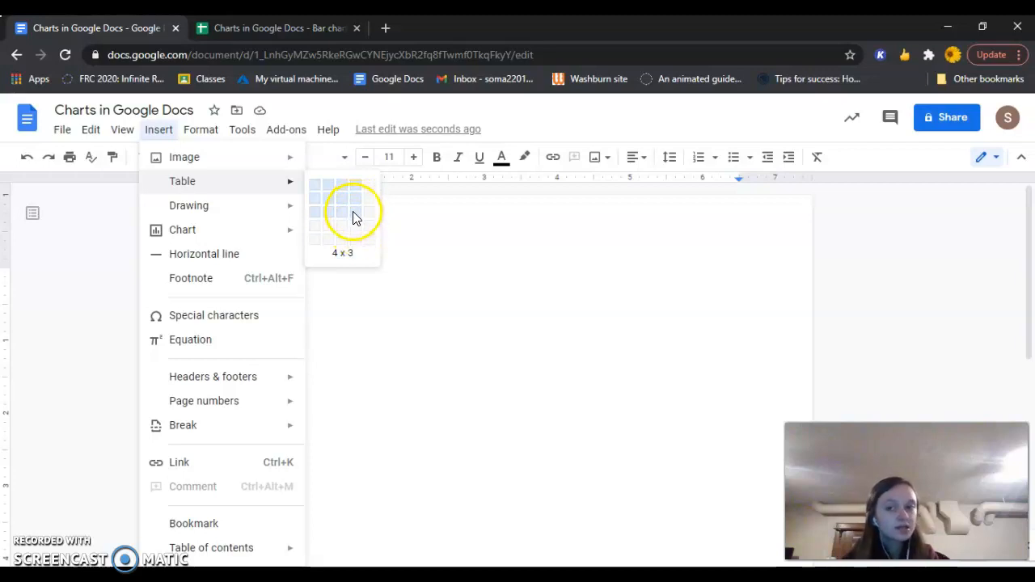
pyautogui.click(354, 217)
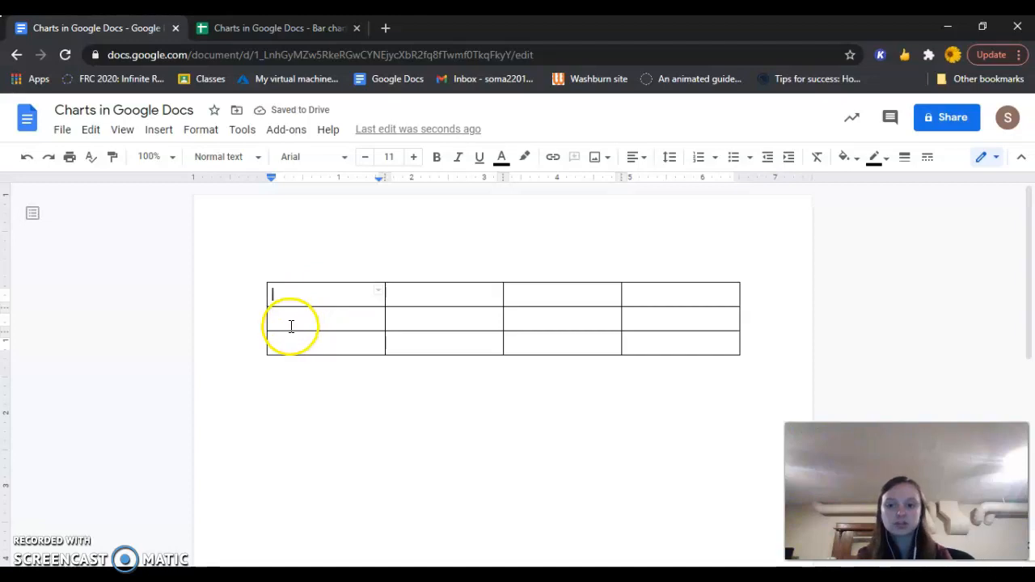
# Label rows two and three 'Trial' and enter 1 beside the first Trial
pyautogui.write('Trial')
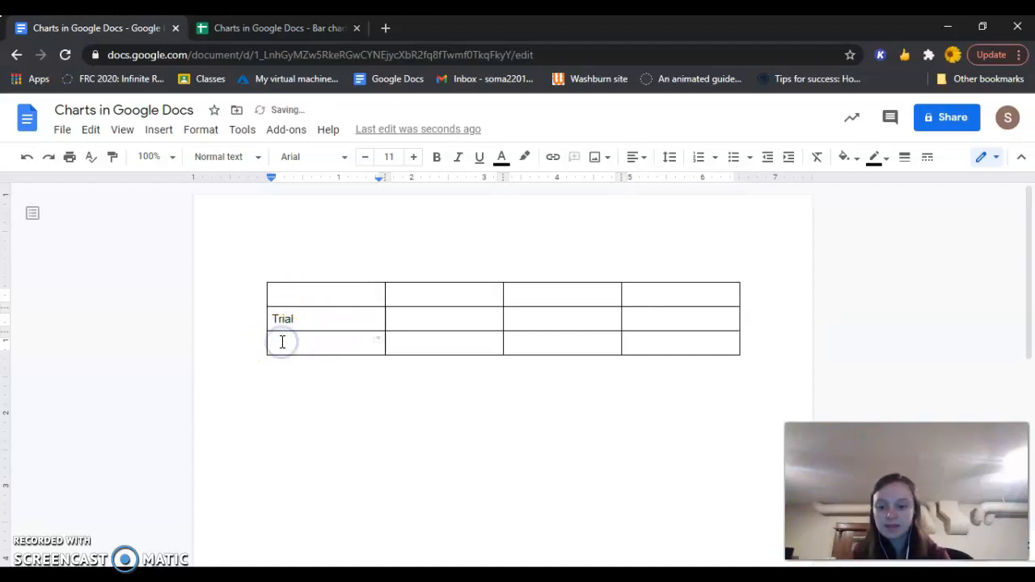
pyautogui.write('Trial')
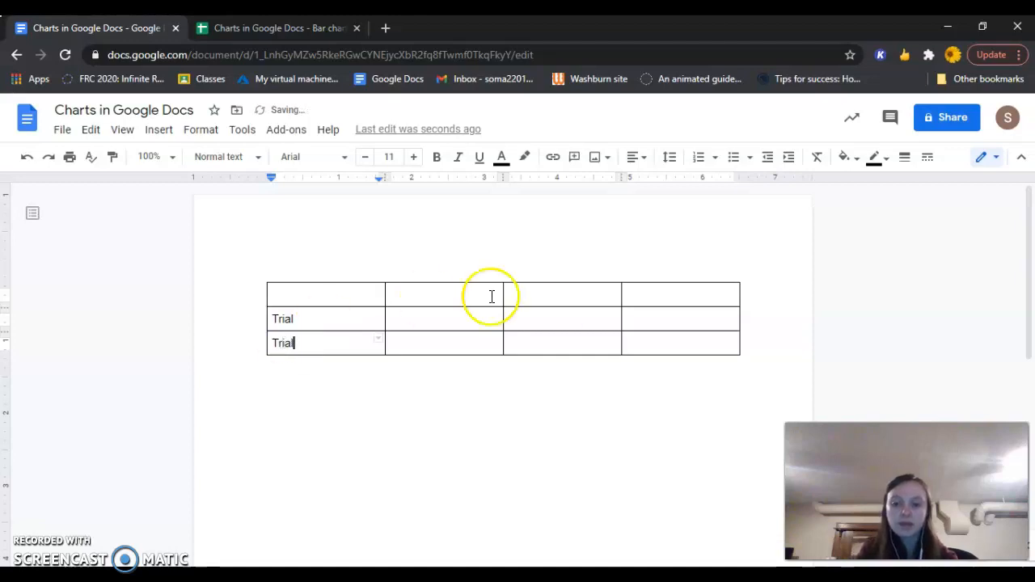
pyautogui.write('1')
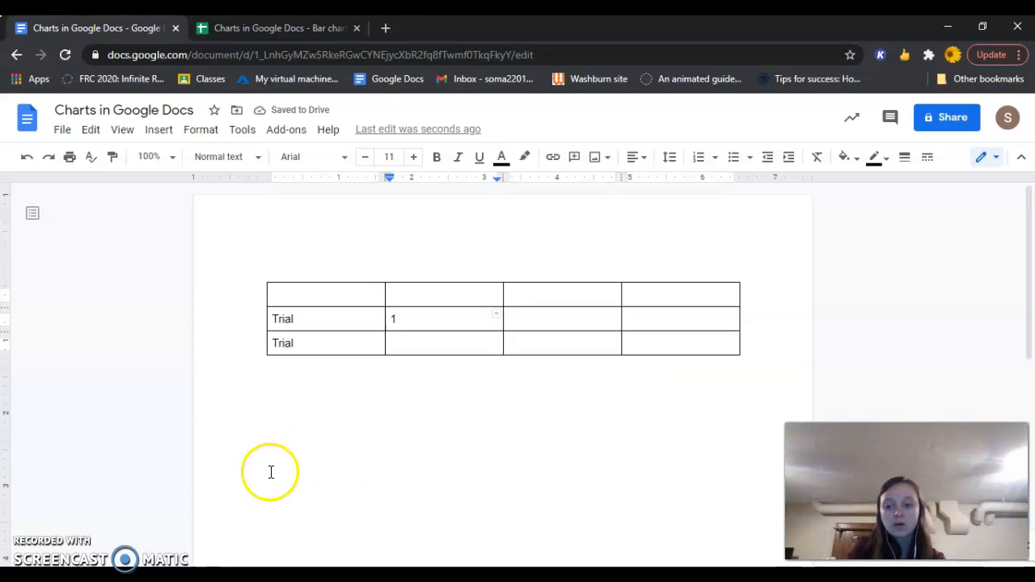
pyautogui.click(159, 129)
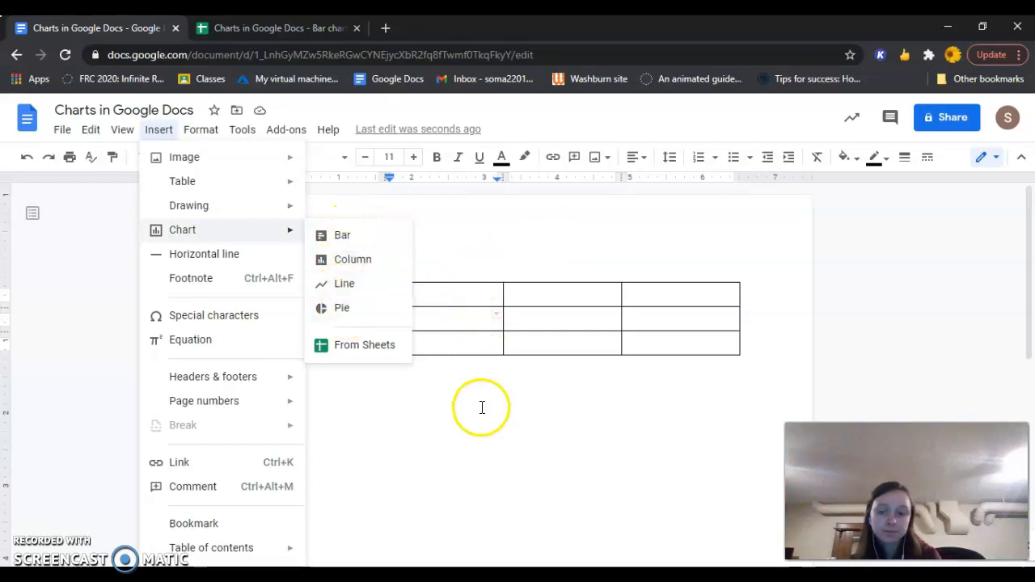
# Insert a sample bar chart titled Points scored via Insert > Chart > Bar
pyautogui.click(482, 407)
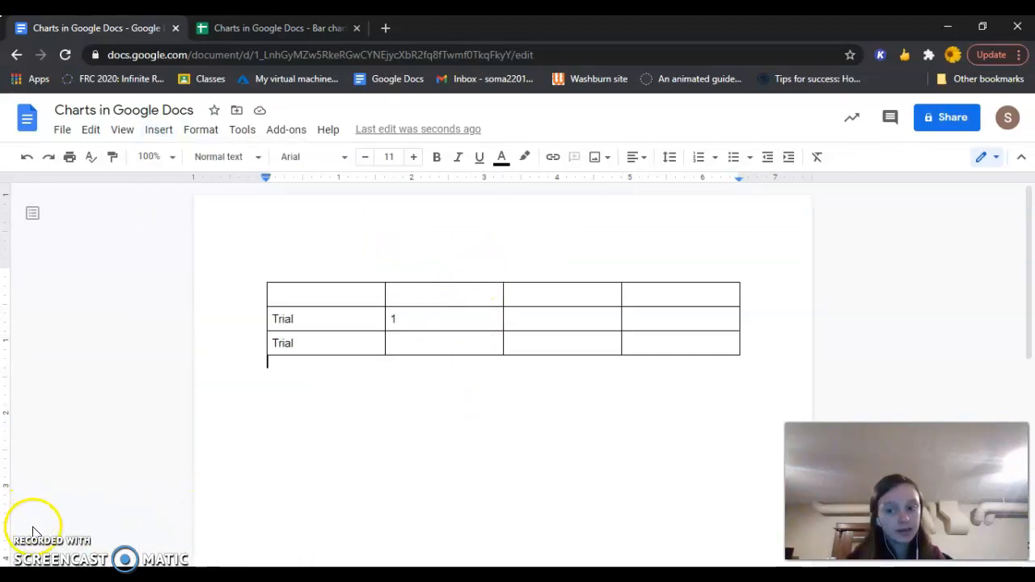
pyautogui.click(159, 130)
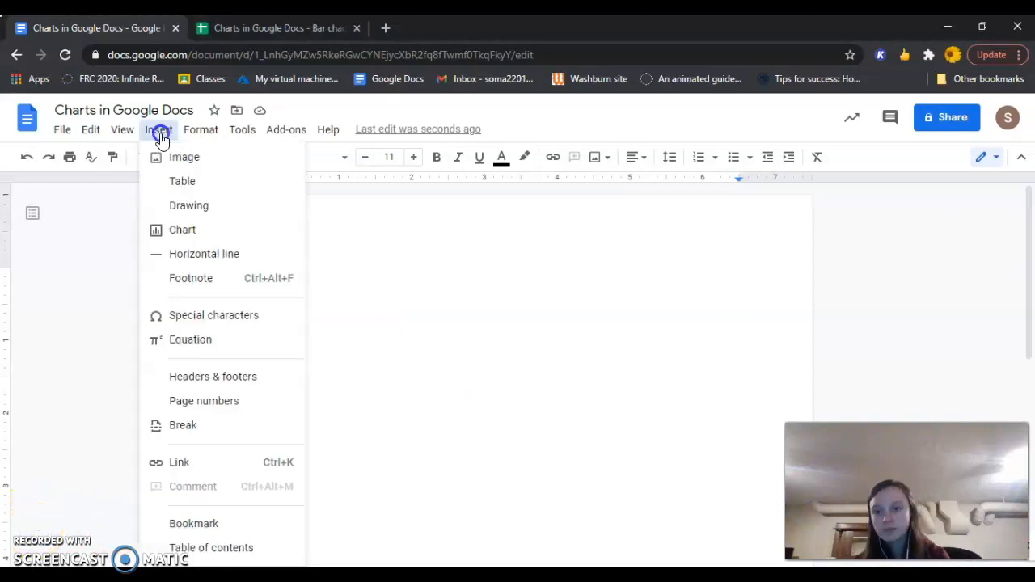
pyautogui.click(181, 229)
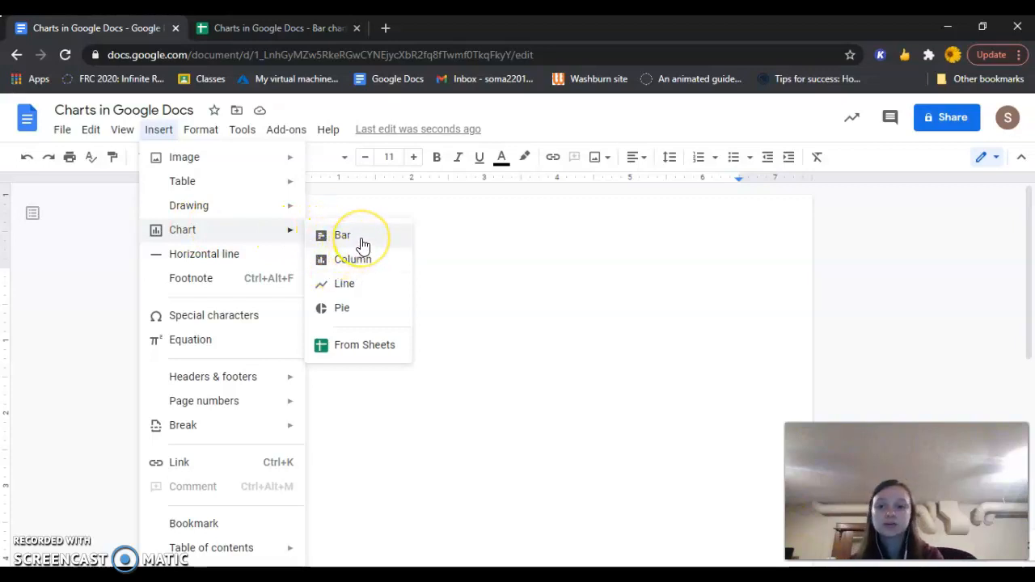
pyautogui.click(343, 236)
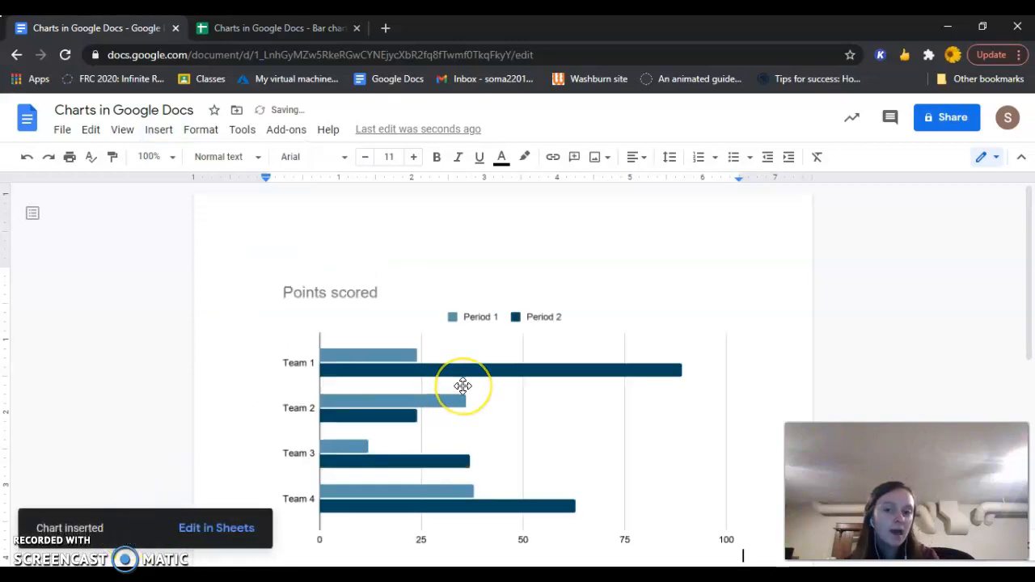
# Select the chart and open its linked source spreadsheet in a new tab
pyautogui.click(463, 384)
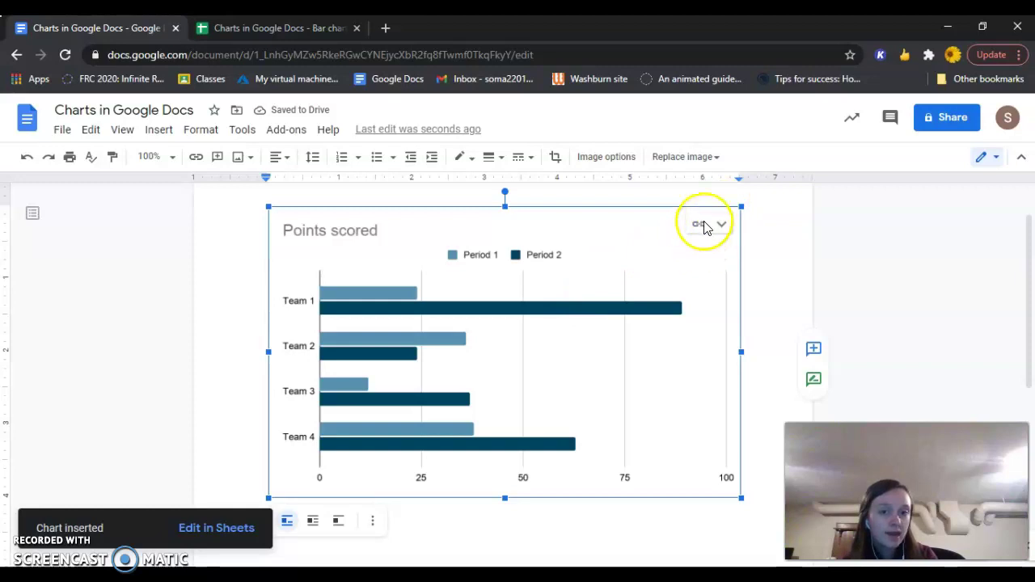
pyautogui.click(712, 223)
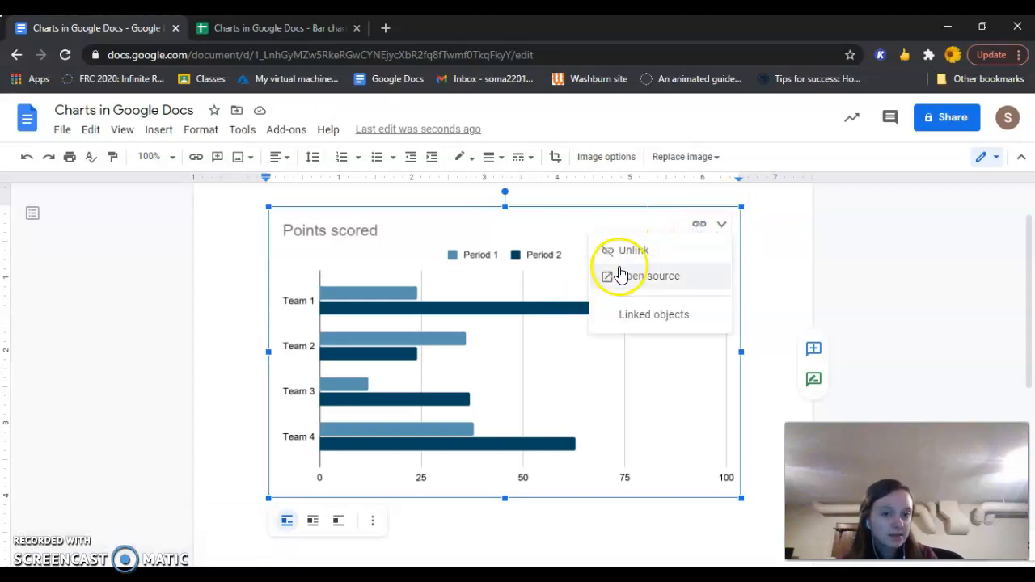
pyautogui.moveTo(623, 250)
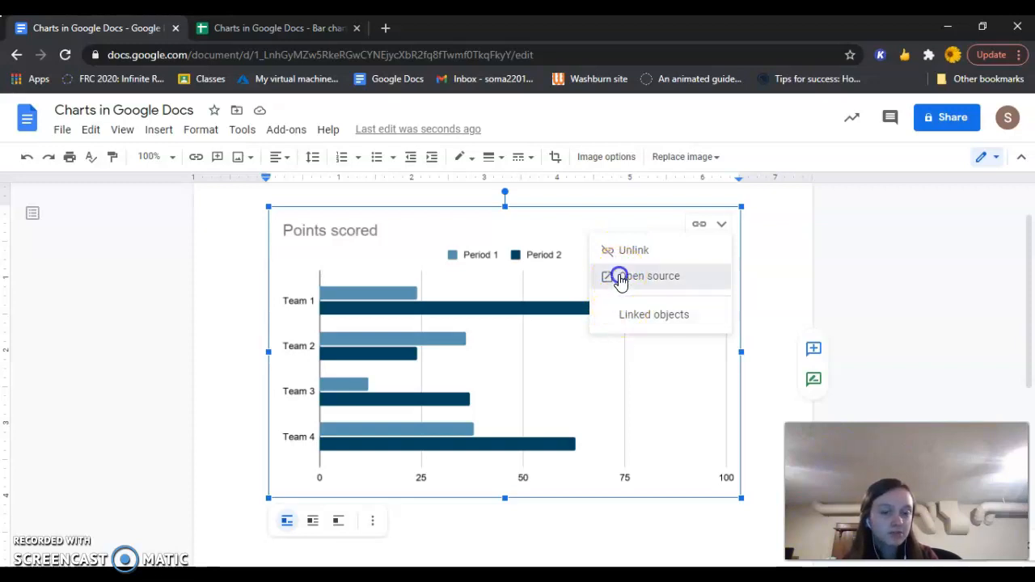
pyautogui.click(650, 275)
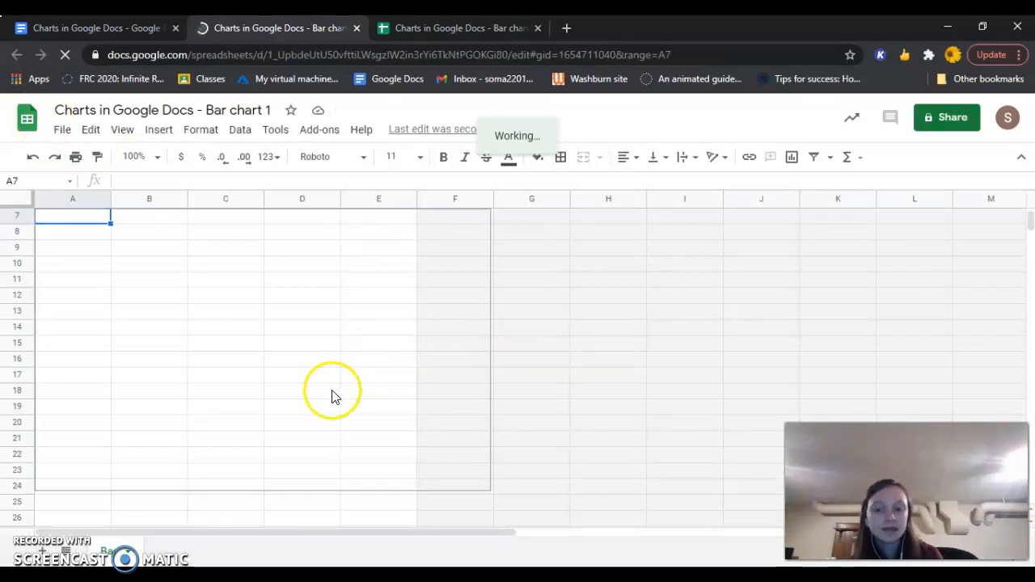
pyautogui.moveTo(437, 358)
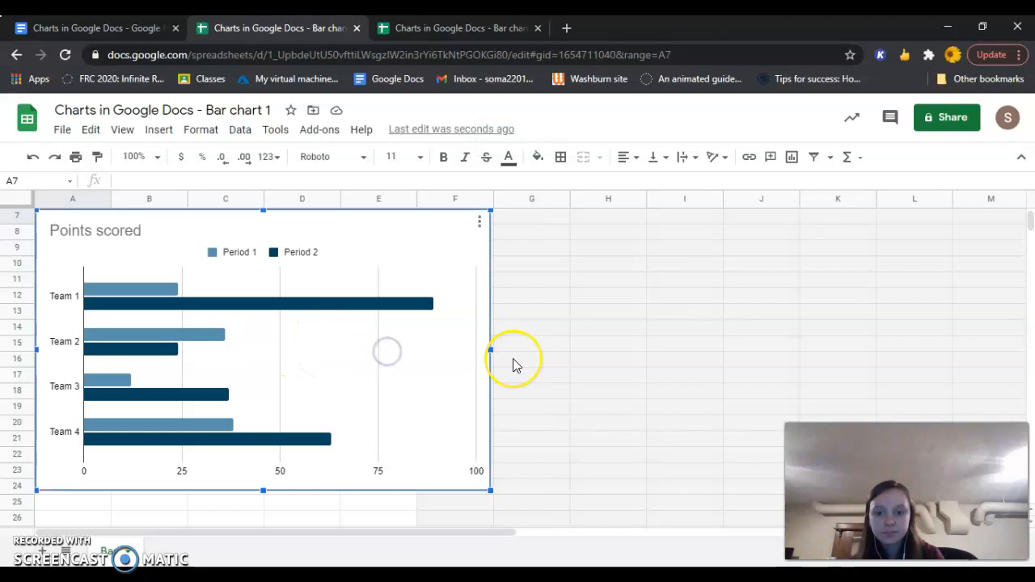
# Change Team 3's Period 2 score to 12 in the source sheet
pyautogui.click(225, 269)
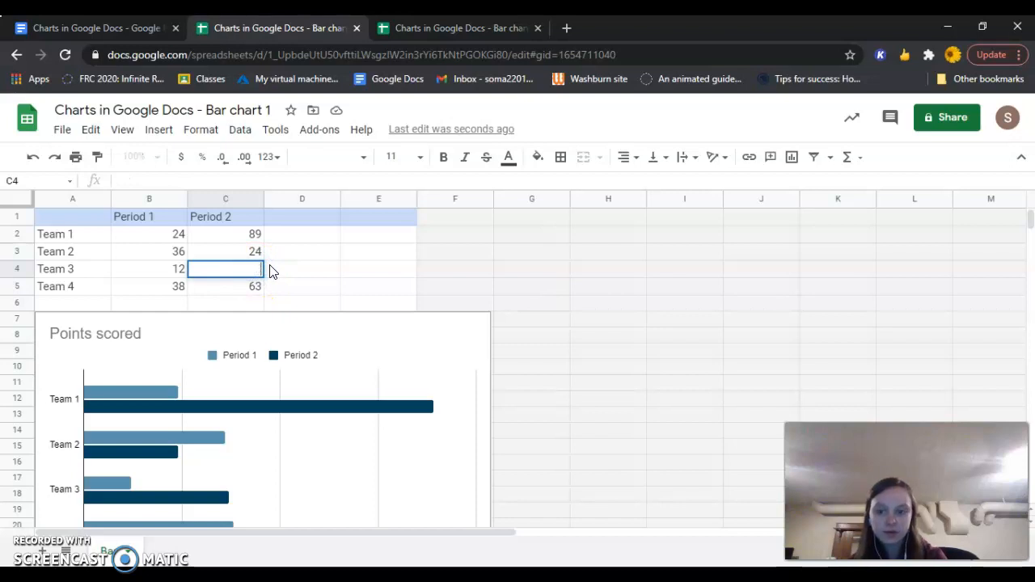
pyautogui.write('12')
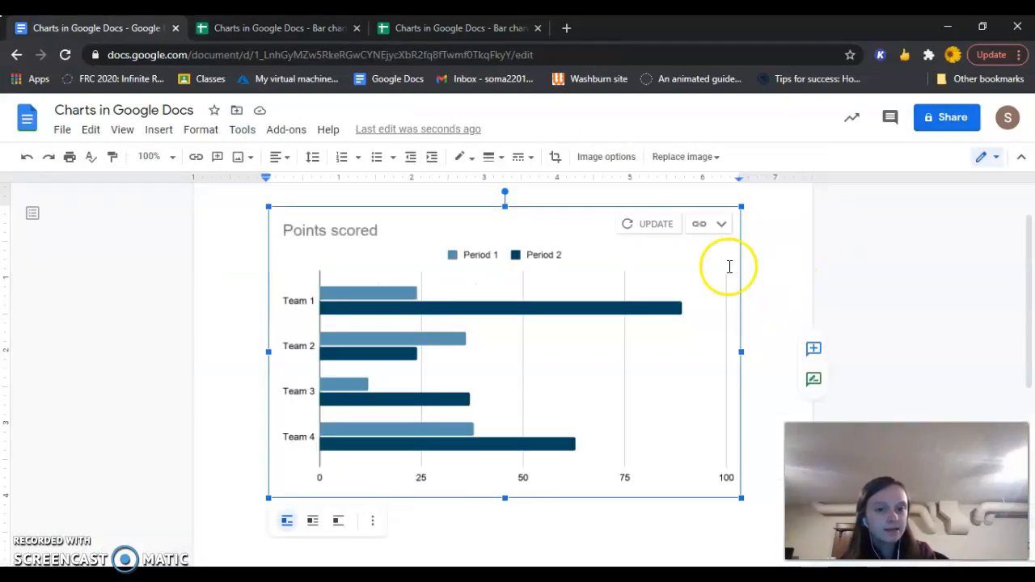
pyautogui.moveTo(646, 226)
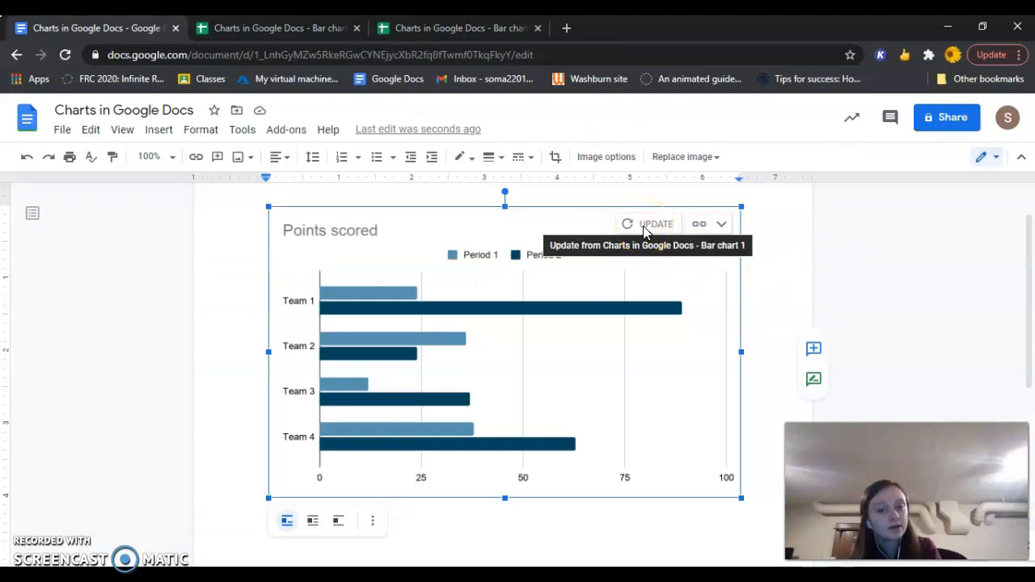